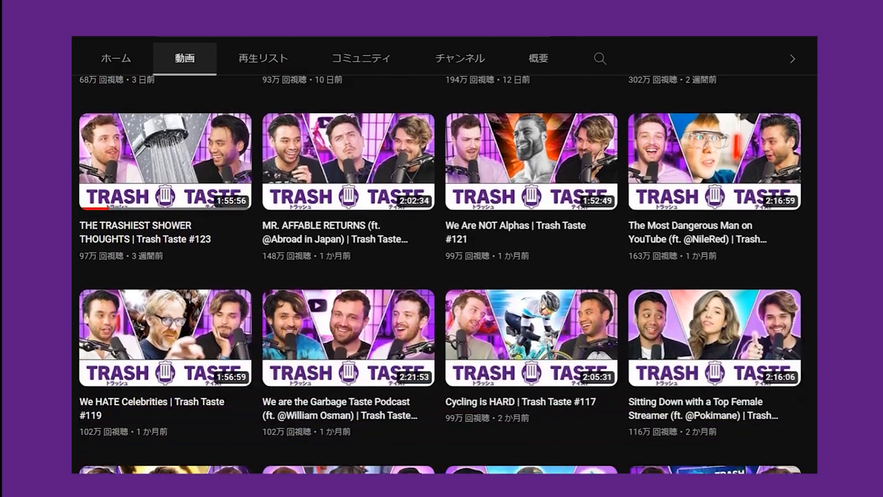
{"action": "scroll", "scroll_direction": "down", "scroll_amount": 3}
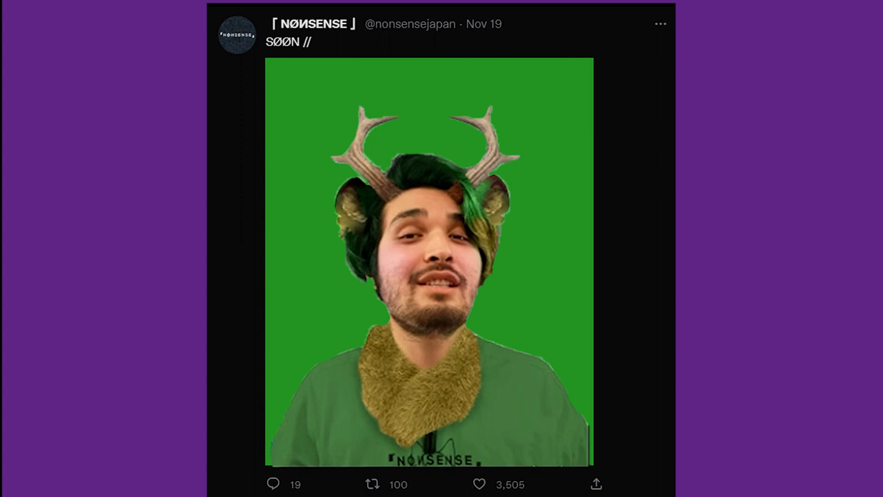
{"action": "scroll", "scroll_direction": "down", "scroll_amount": 3}
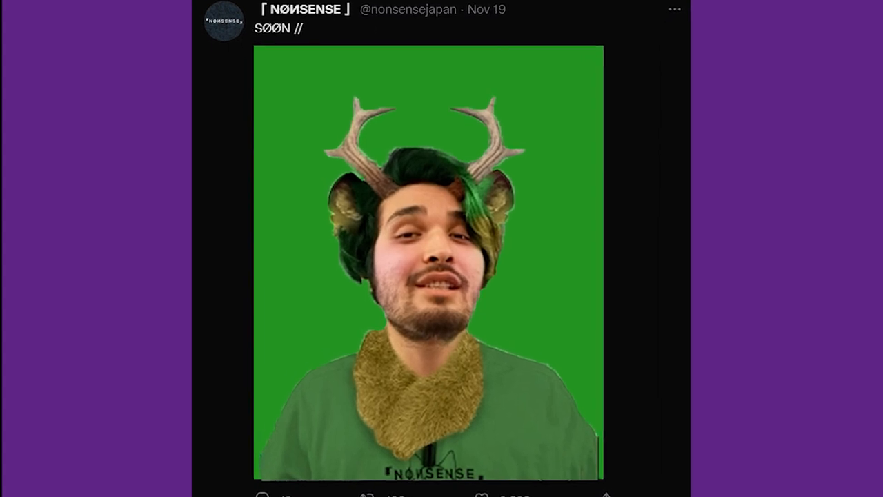